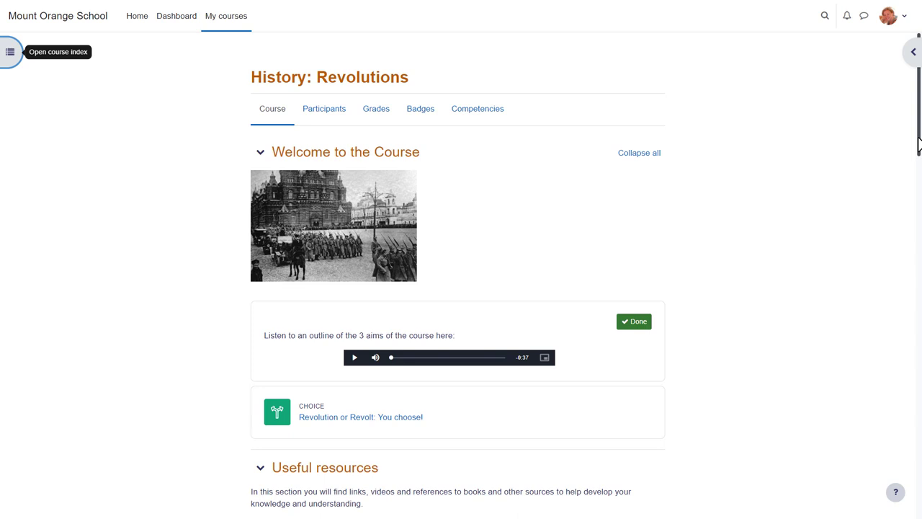
Scroll through the History: Revolutions course page and play the 1905 revolution causes video
scroll(down, 3)
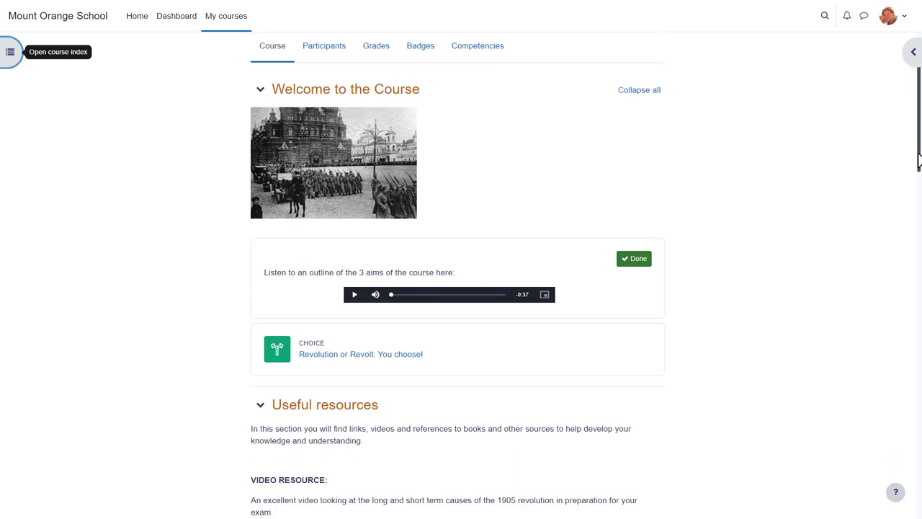
scroll(down, 3)
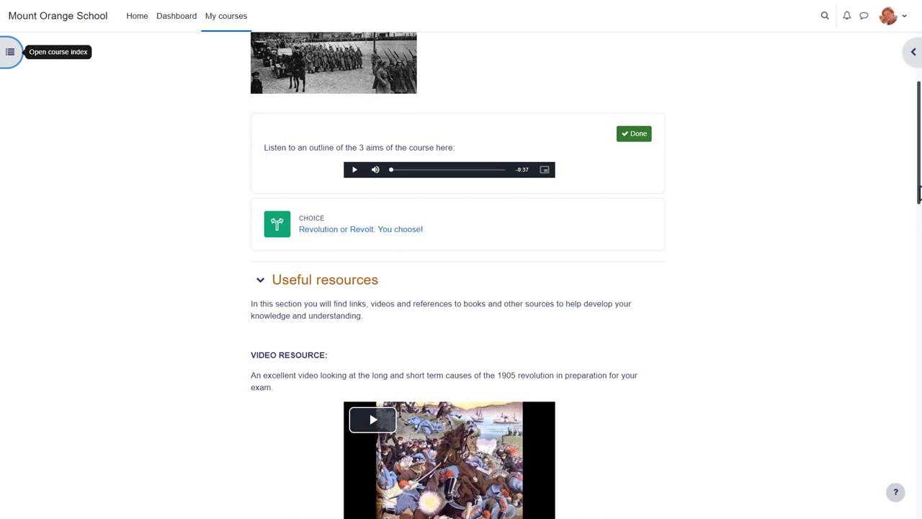
scroll(down, 3)
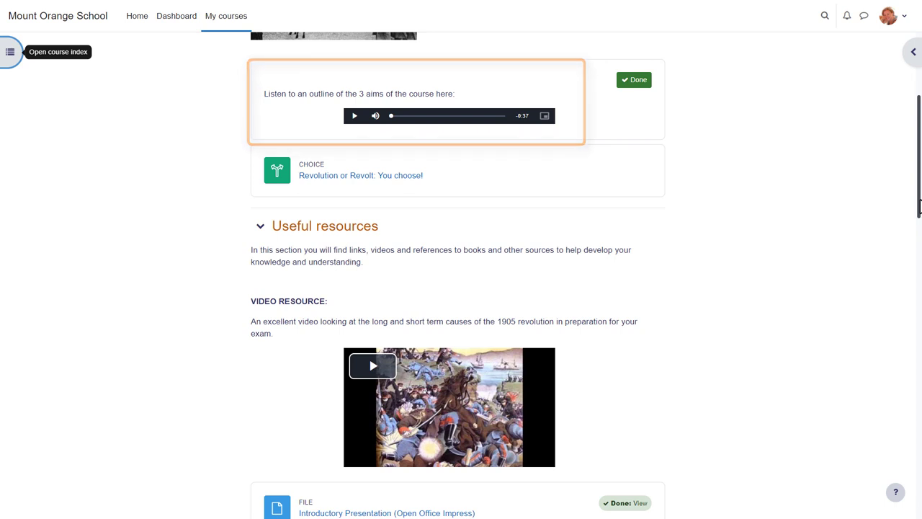
scroll(down, 3)
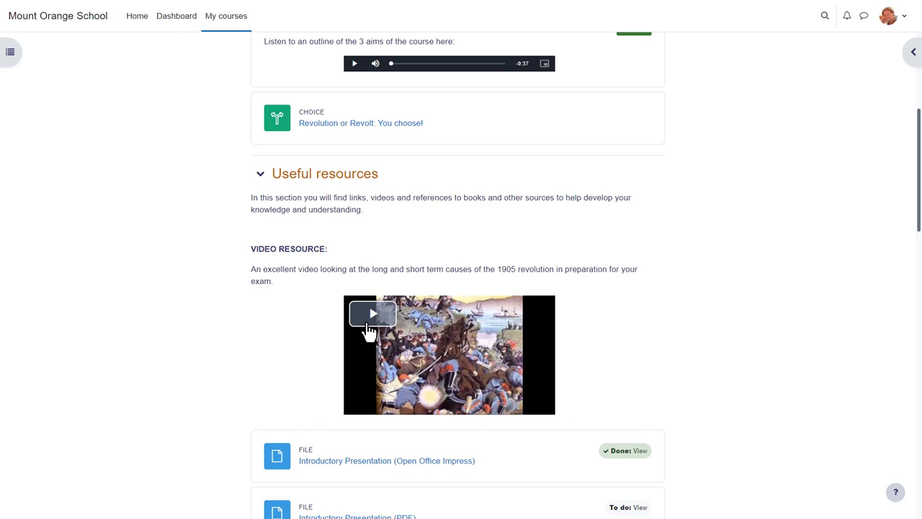
click(810, 17)
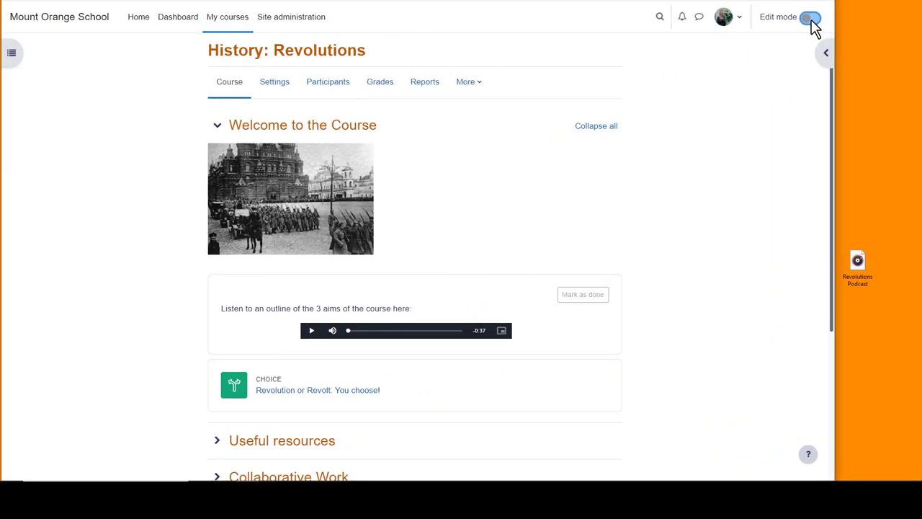
Turn on editing and drop the Revolutions Podcast MP3 into Extra resources as course-page media
click(809, 16)
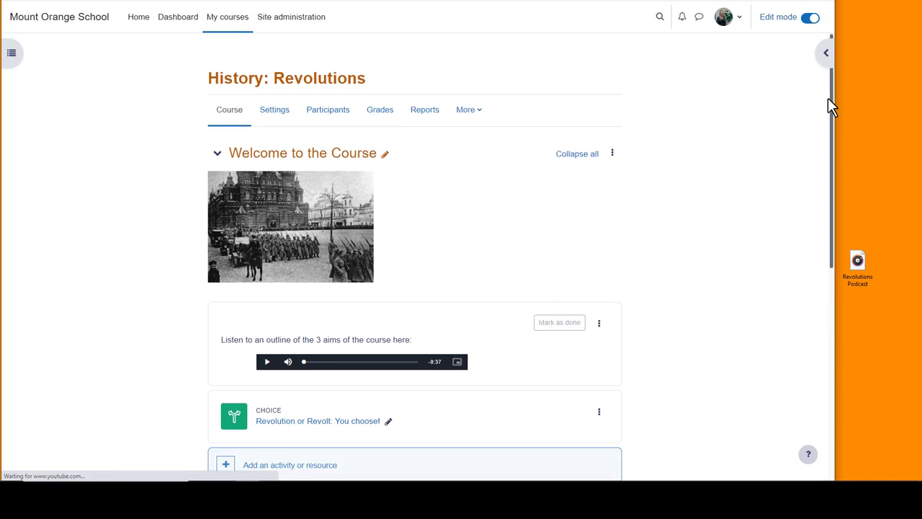
scroll(down, 3)
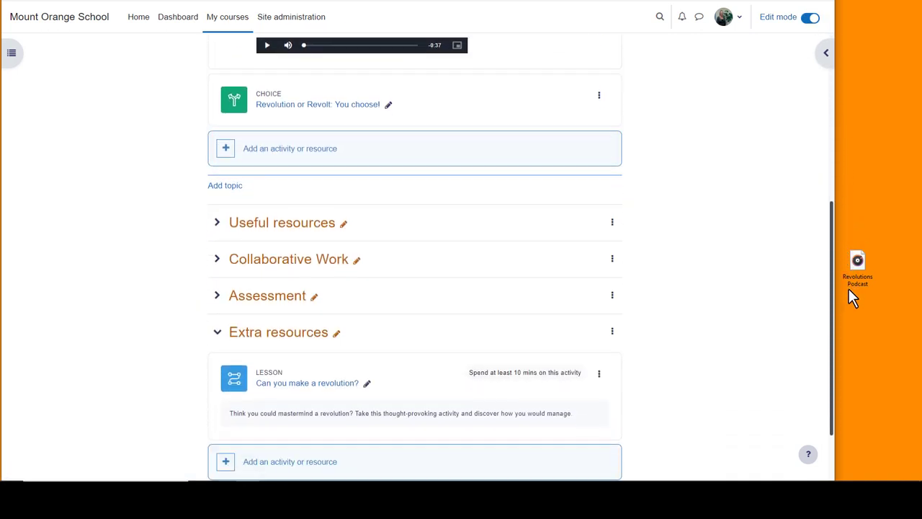
scroll(down, 3)
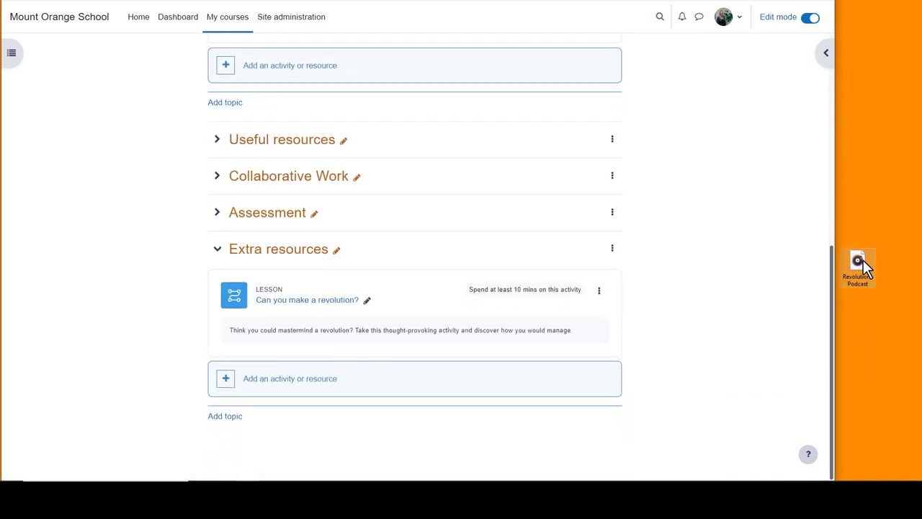
drag(858, 267, 500, 331)
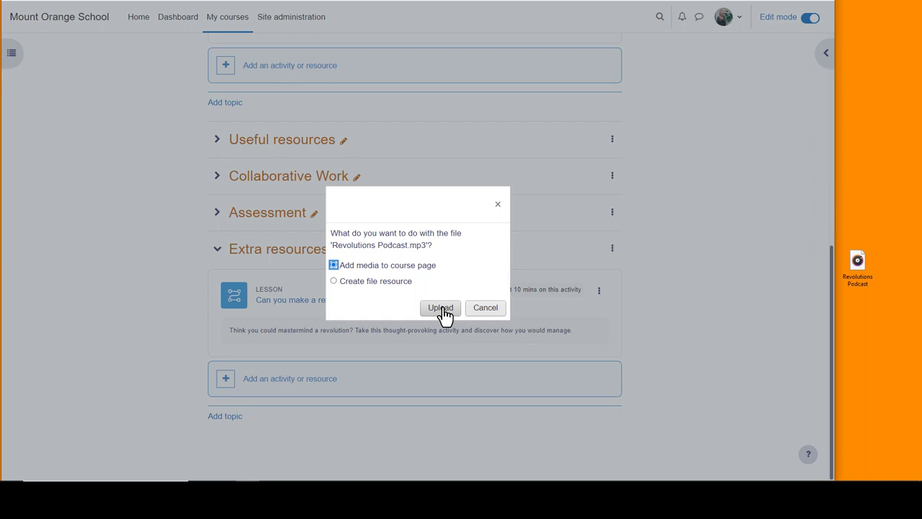
click(440, 307)
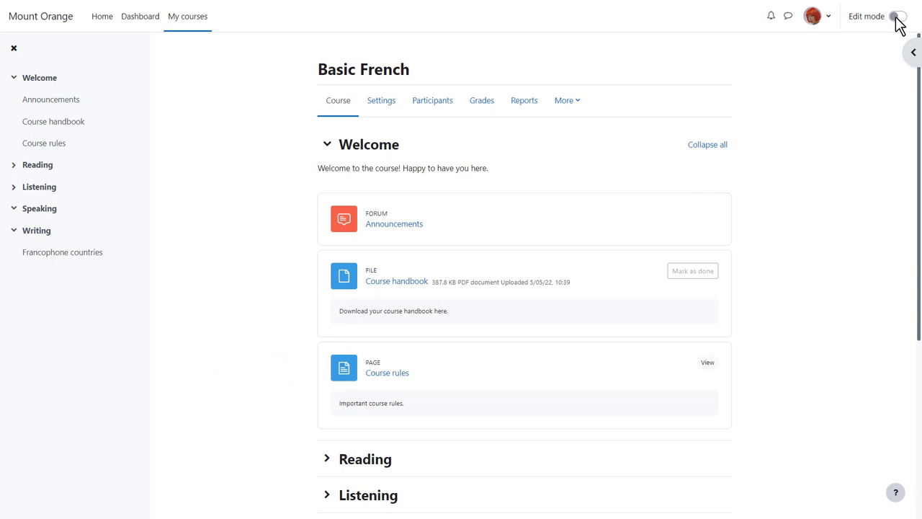
With editing on, add a label under Welcome and begin typing 'Course objectives'
click(898, 16)
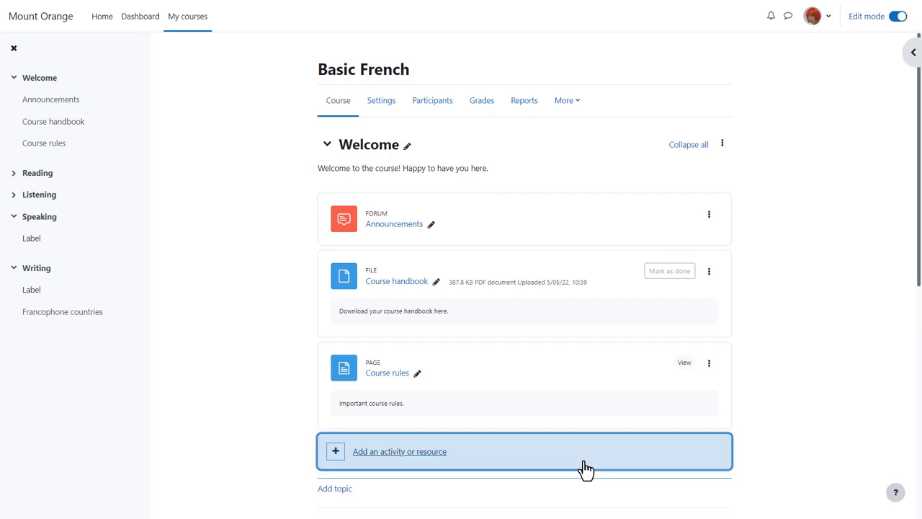
click(399, 451)
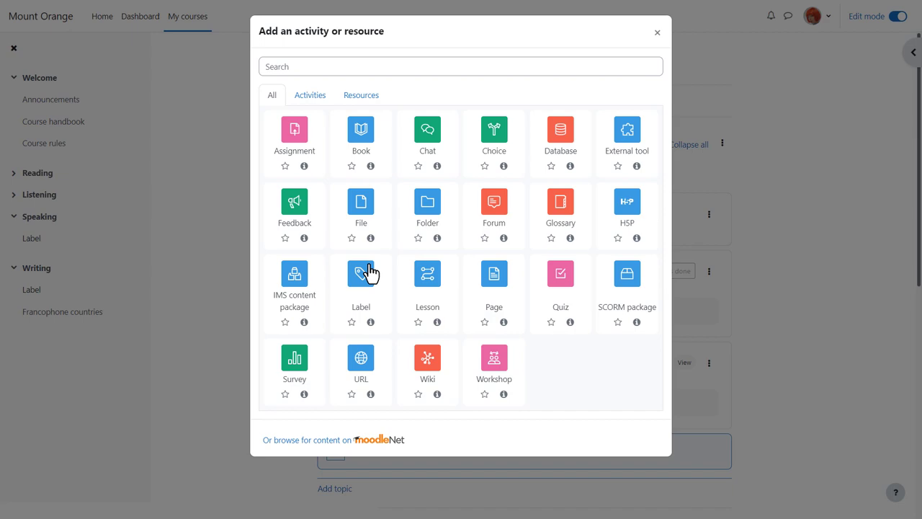
click(360, 273)
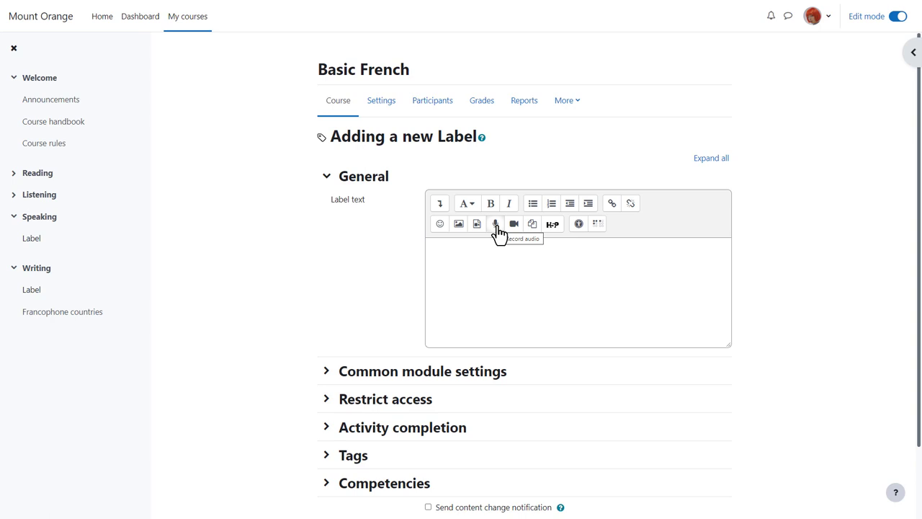
text(Course objectives)
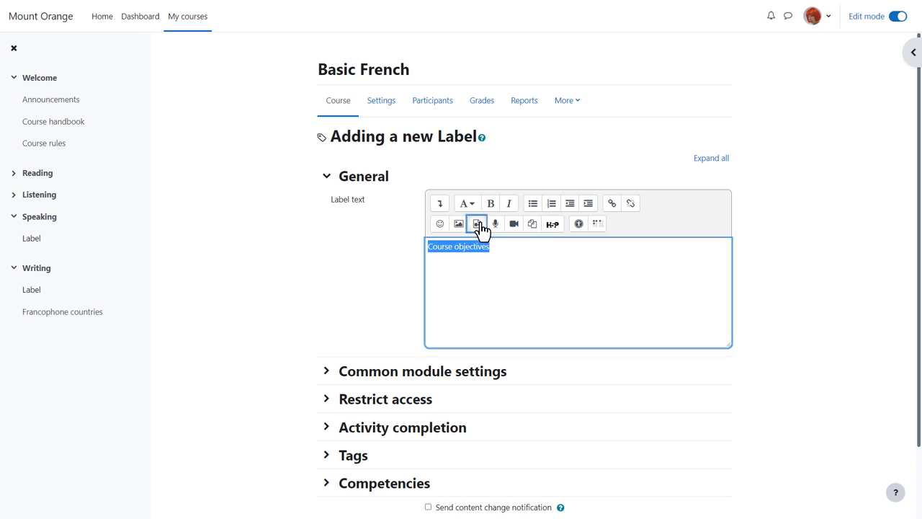
Embed the 37-second audio file from the repositories in the label, then save and return
click(476, 224)
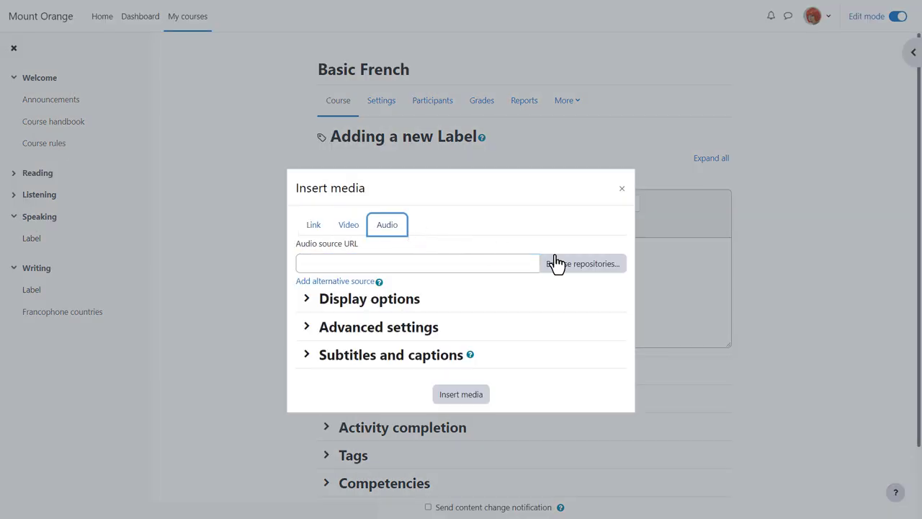
click(582, 263)
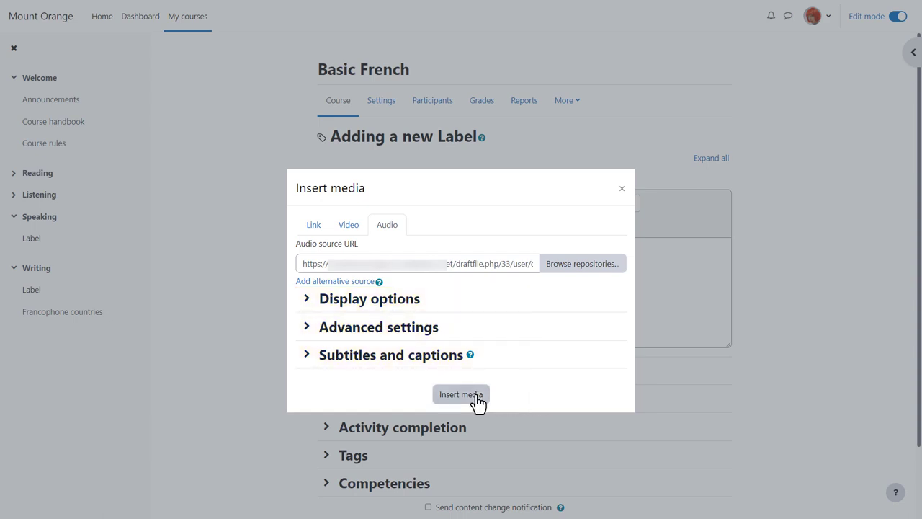
click(461, 394)
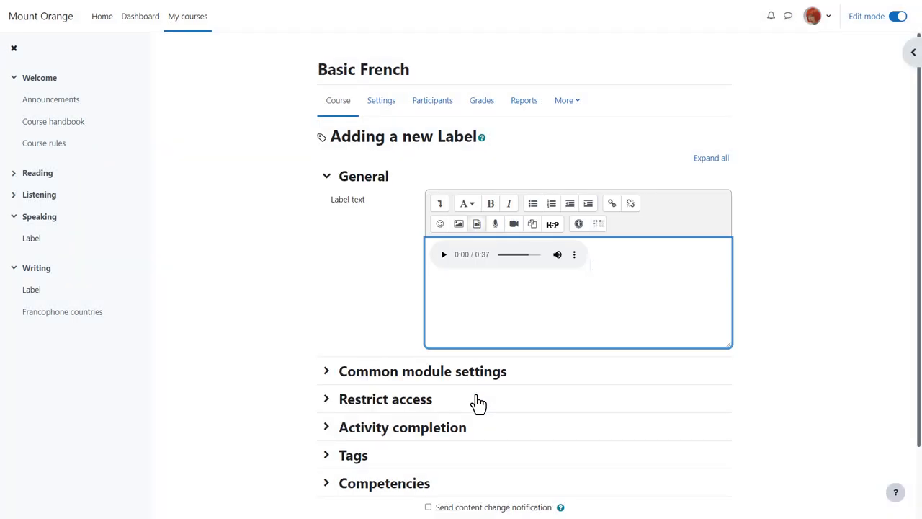
mouse_move(508, 419)
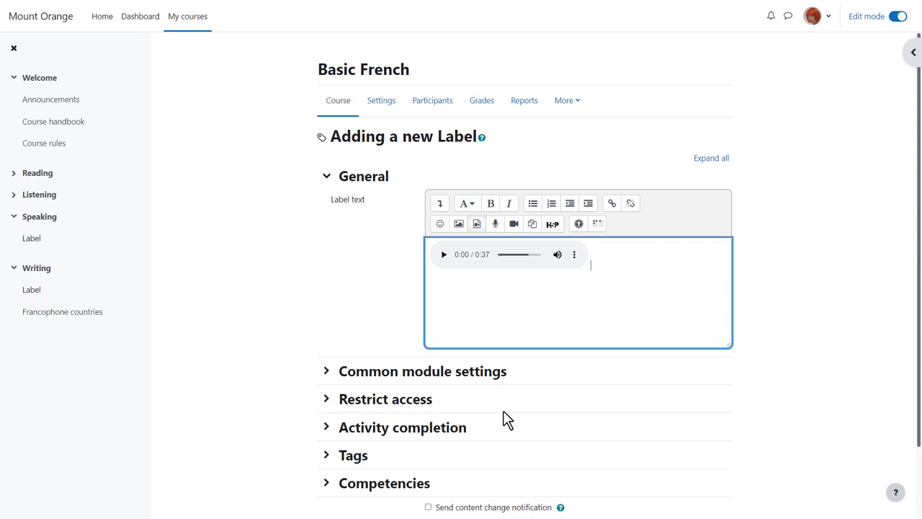
scroll(down, 3)
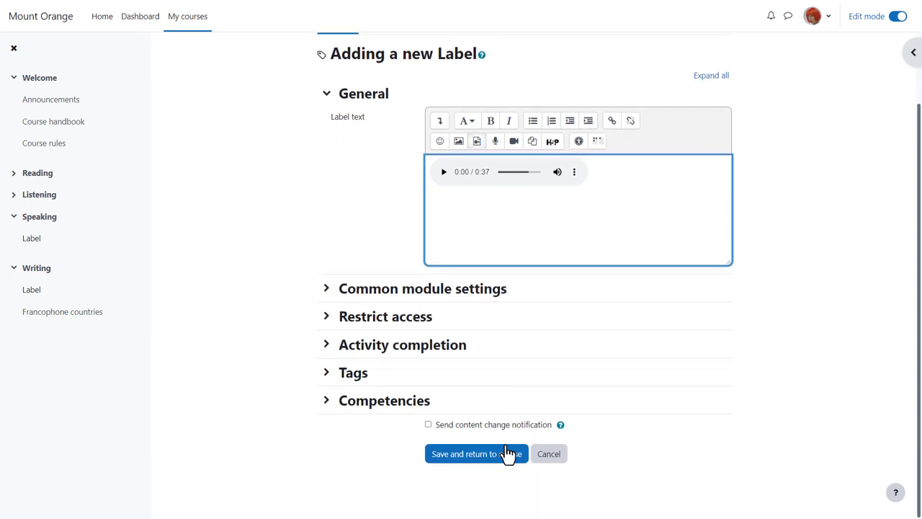
click(476, 453)
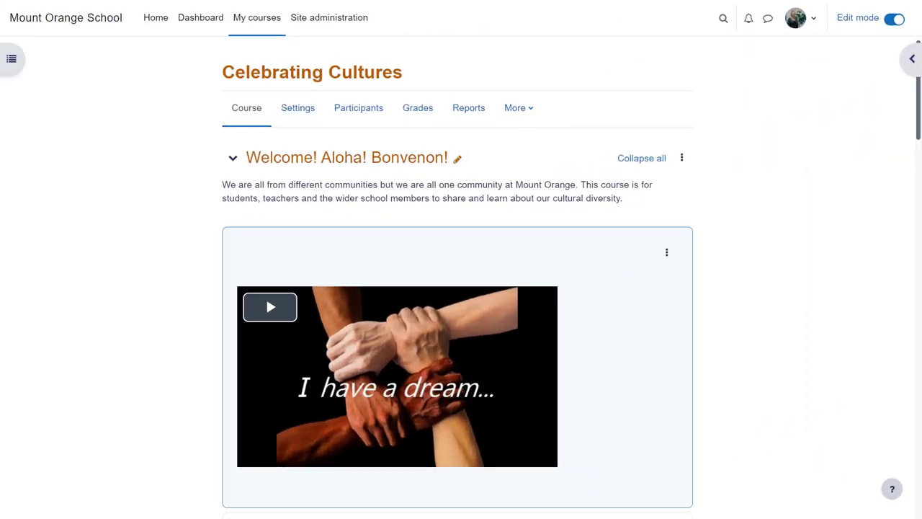
Edit the 'I have a dream' video's media settings and expand Subtitles and captions to view English and Français tracks
click(269, 307)
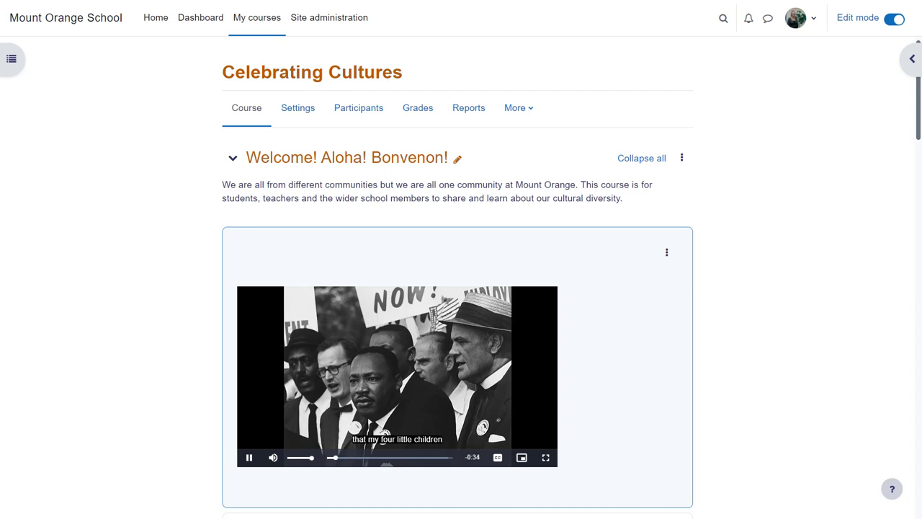
click(666, 252)
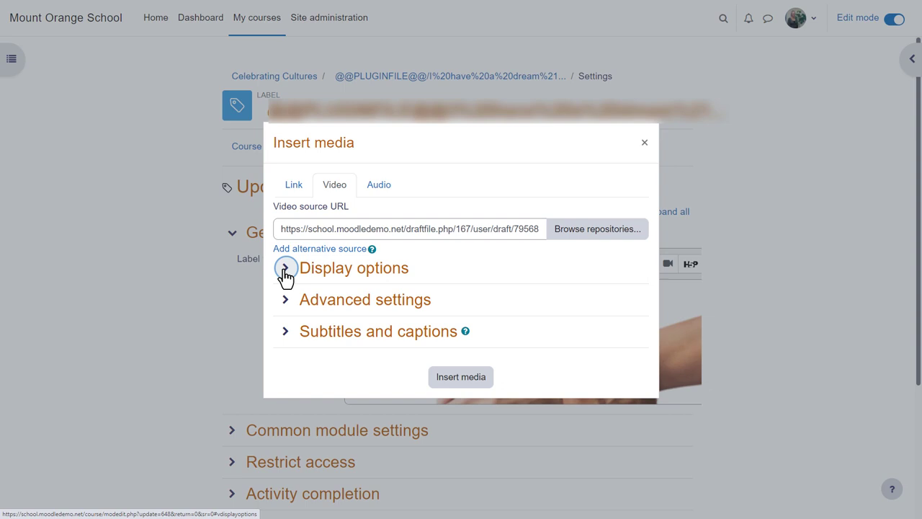
click(285, 267)
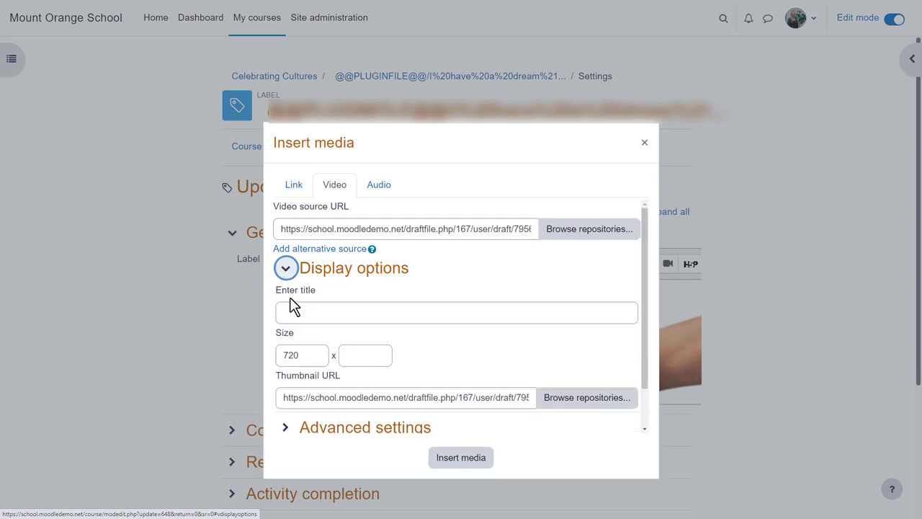
mouse_move(306, 380)
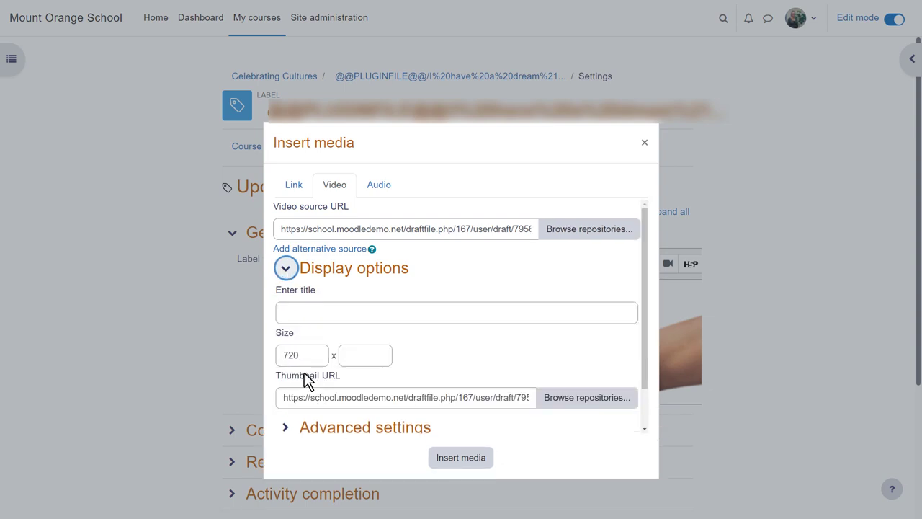
click(286, 267)
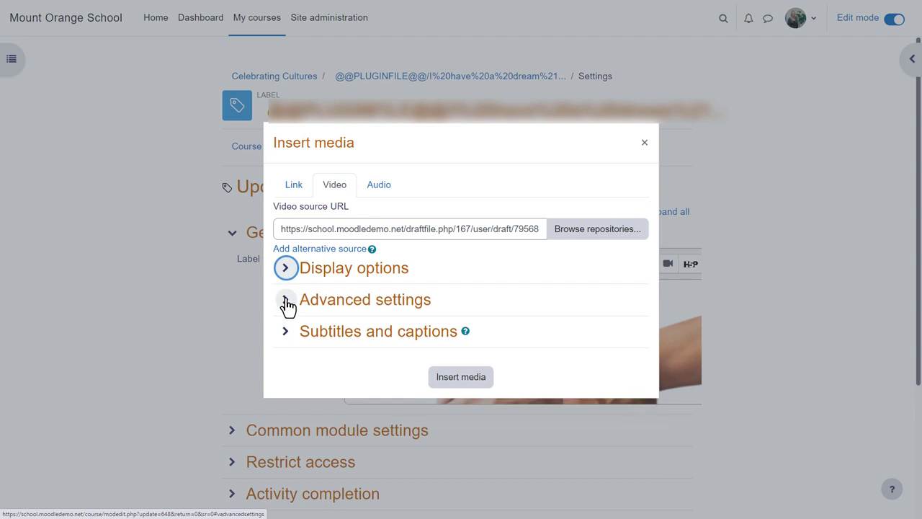
click(285, 299)
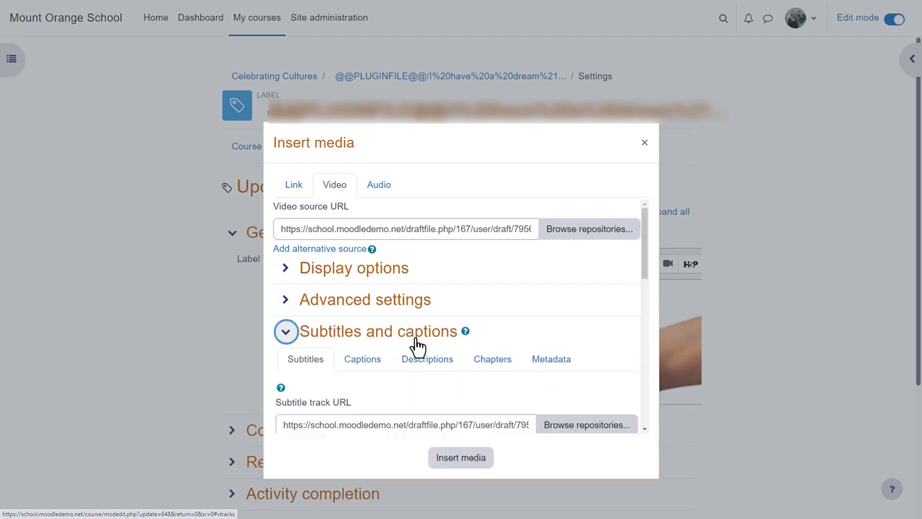
scroll(down, 3)
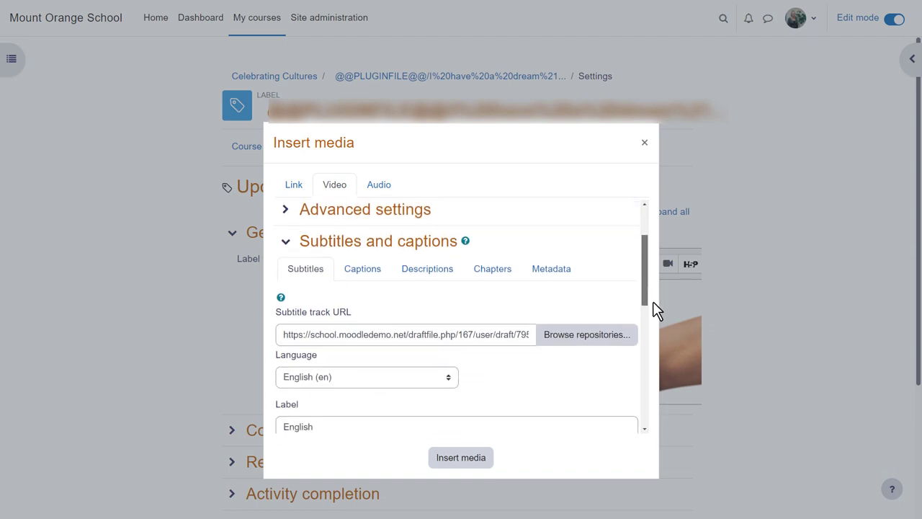
scroll(down, 3)
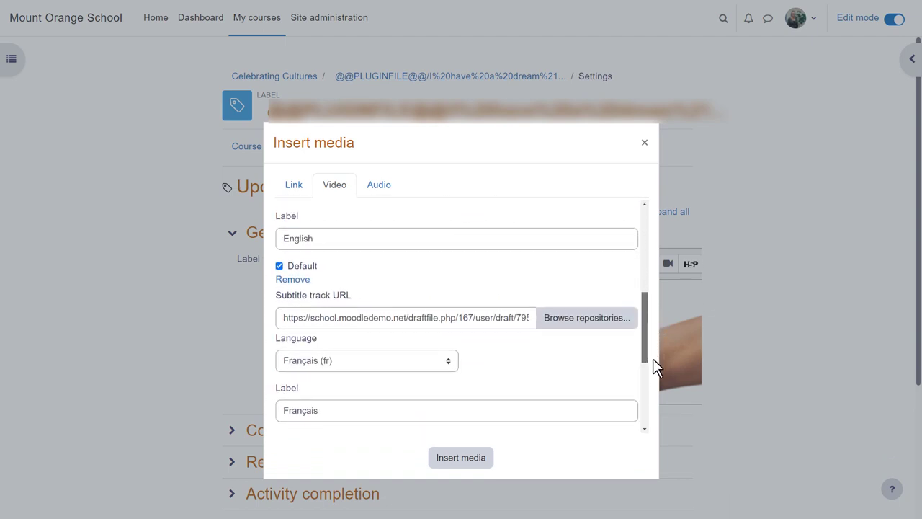
scroll(down, 3)
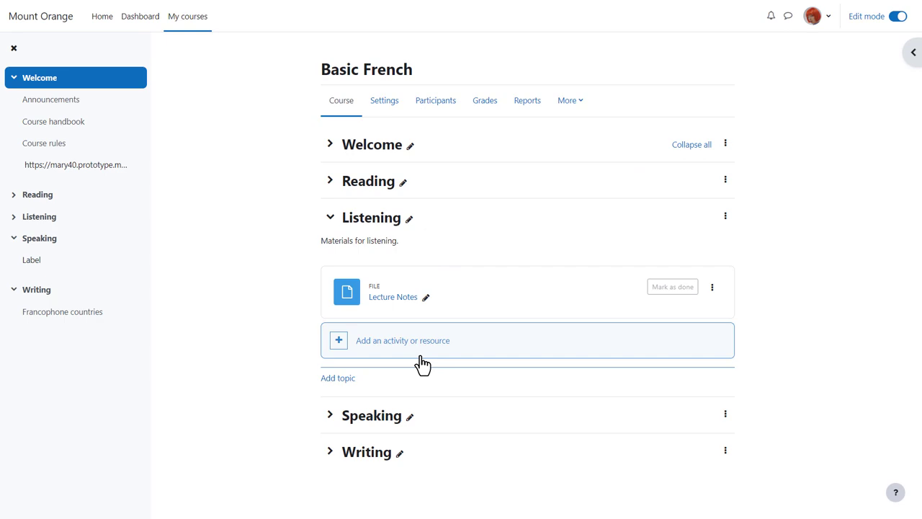
Create a Listening label whose YouTube URL is made a clickable link, and save it
click(402, 340)
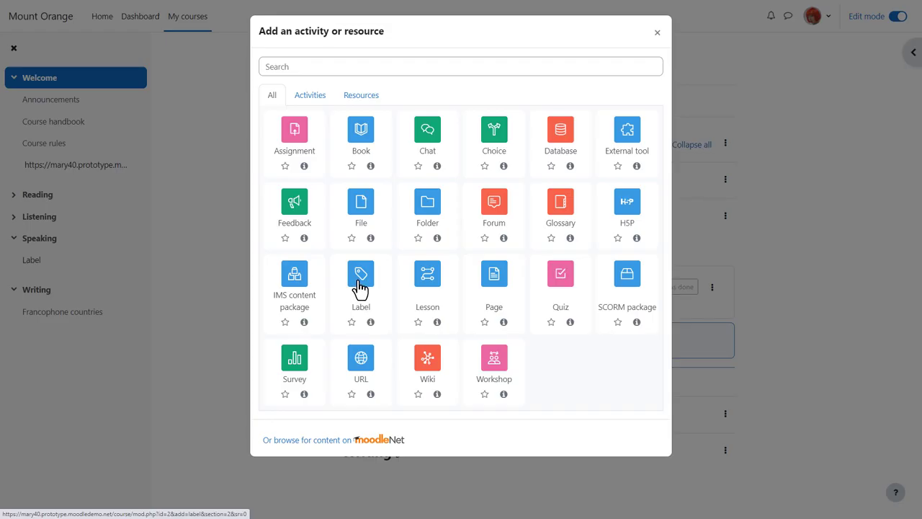
click(360, 281)
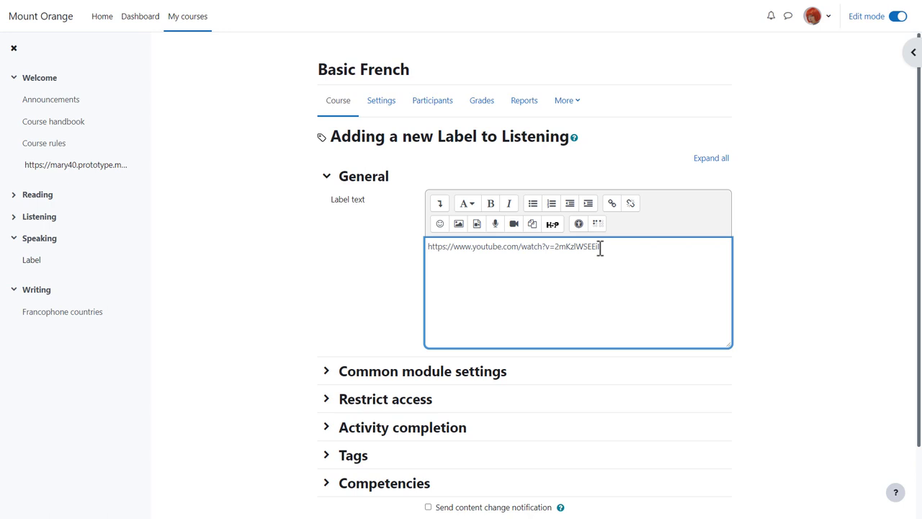
click(611, 202)
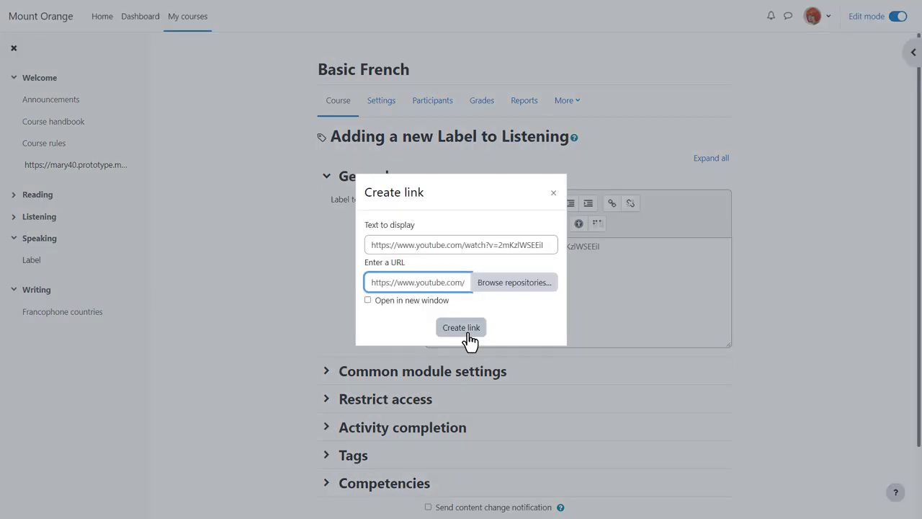
click(461, 327)
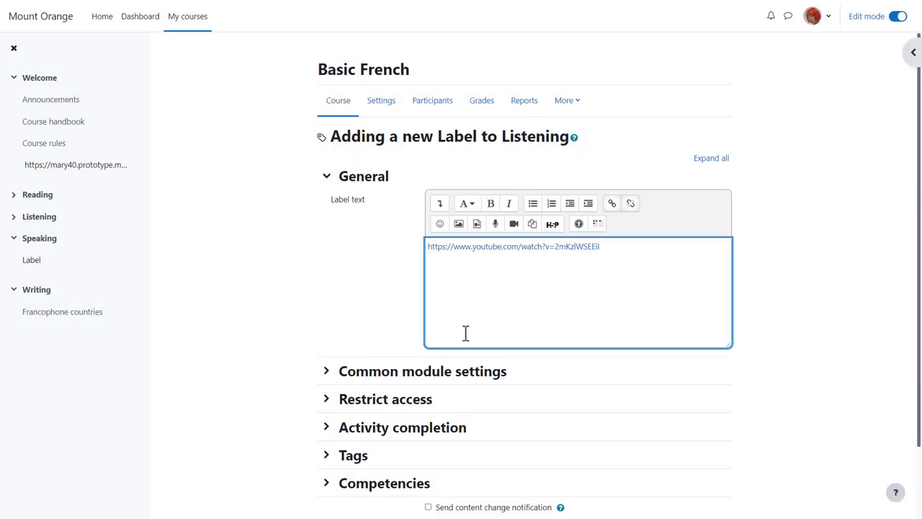
scroll(down, 3)
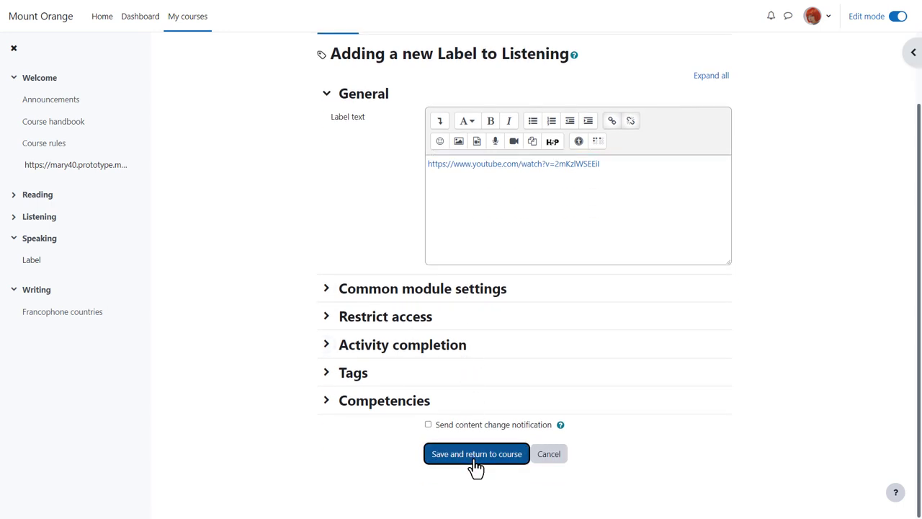
click(476, 454)
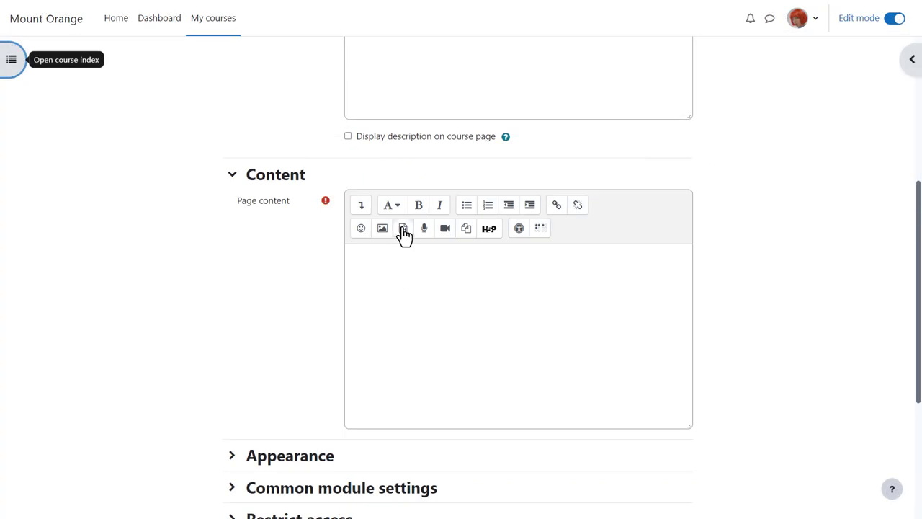
Search the YouTube videos repository for 'French alphabet rap' from the page's Insert media dialog
click(402, 229)
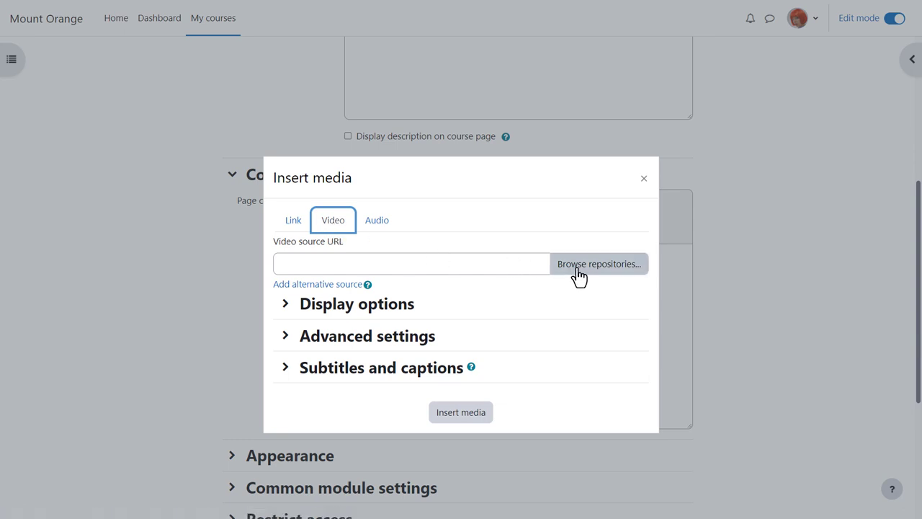
click(598, 263)
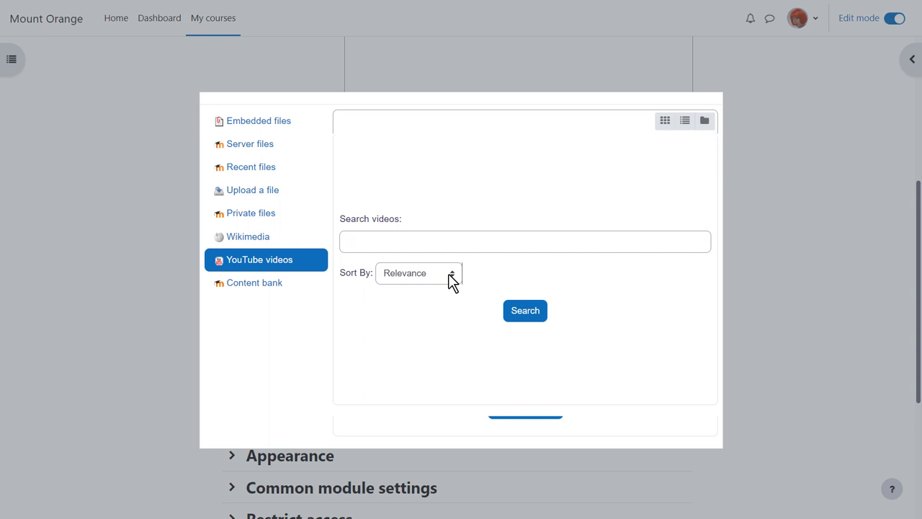
click(417, 272)
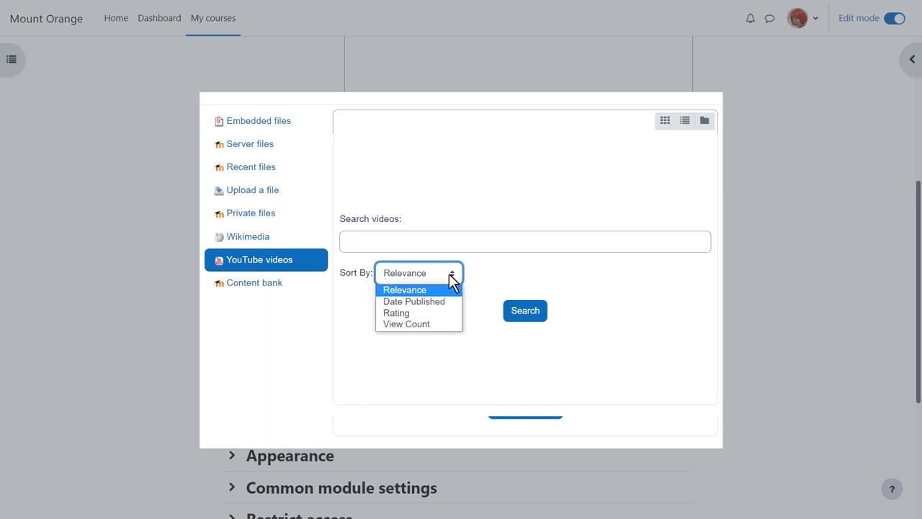
text(French alphabet rap)
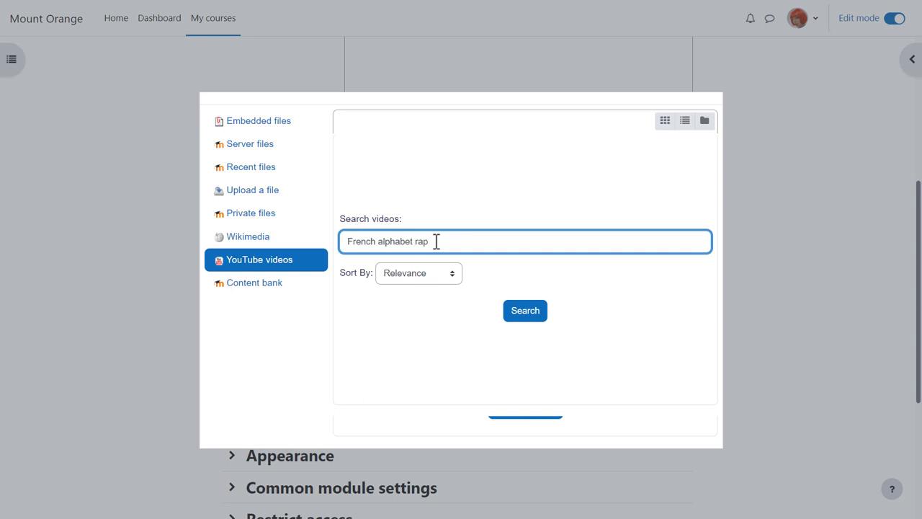
click(525, 310)
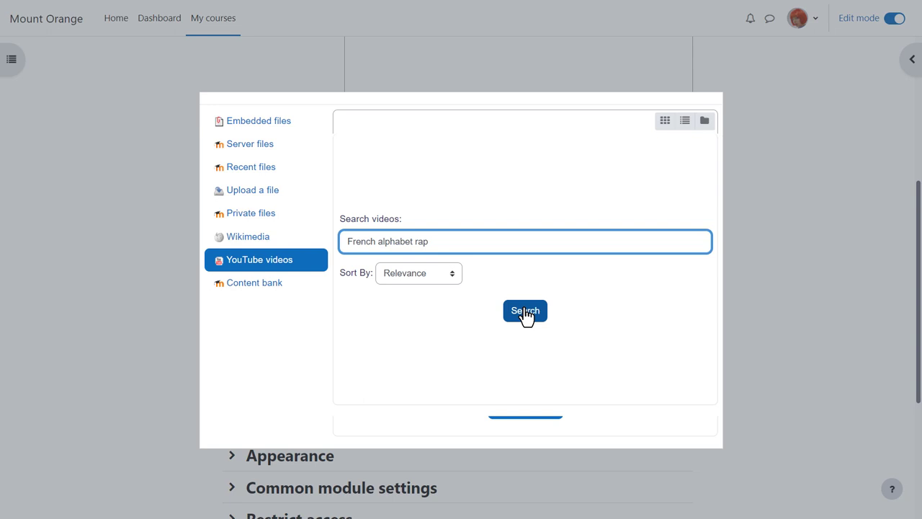
click(524, 310)
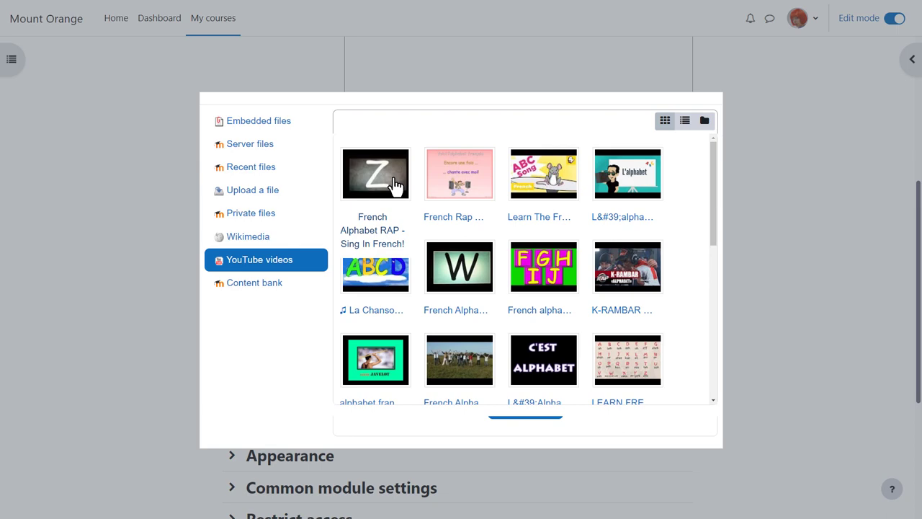
Insert the French Alphabet RAP video into the page content and save the page
click(372, 173)
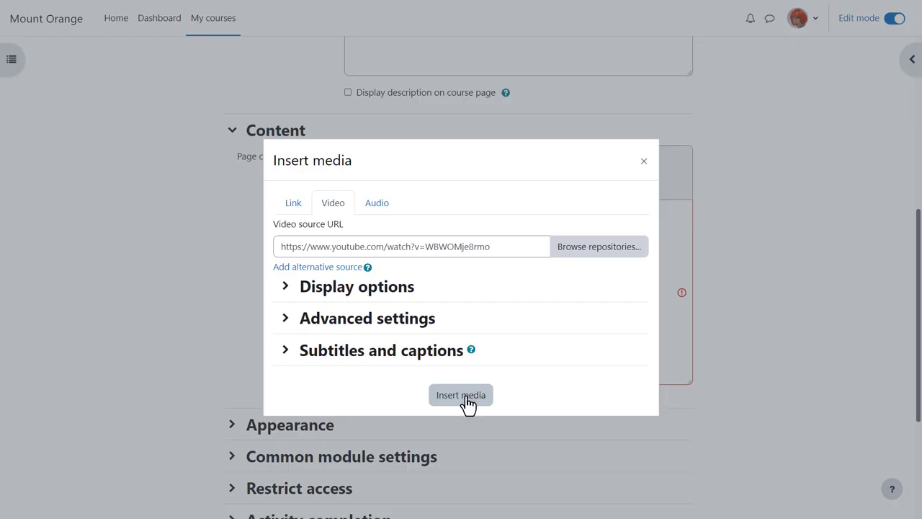
click(460, 395)
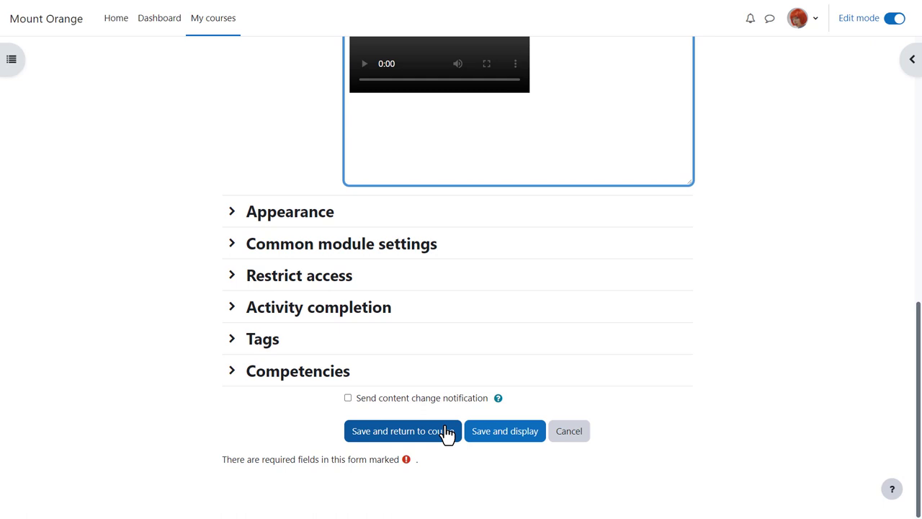
click(402, 431)
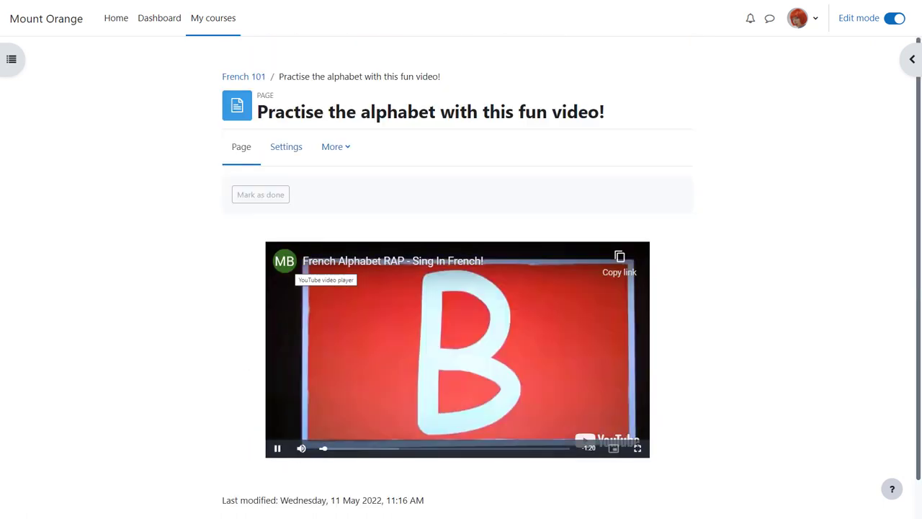